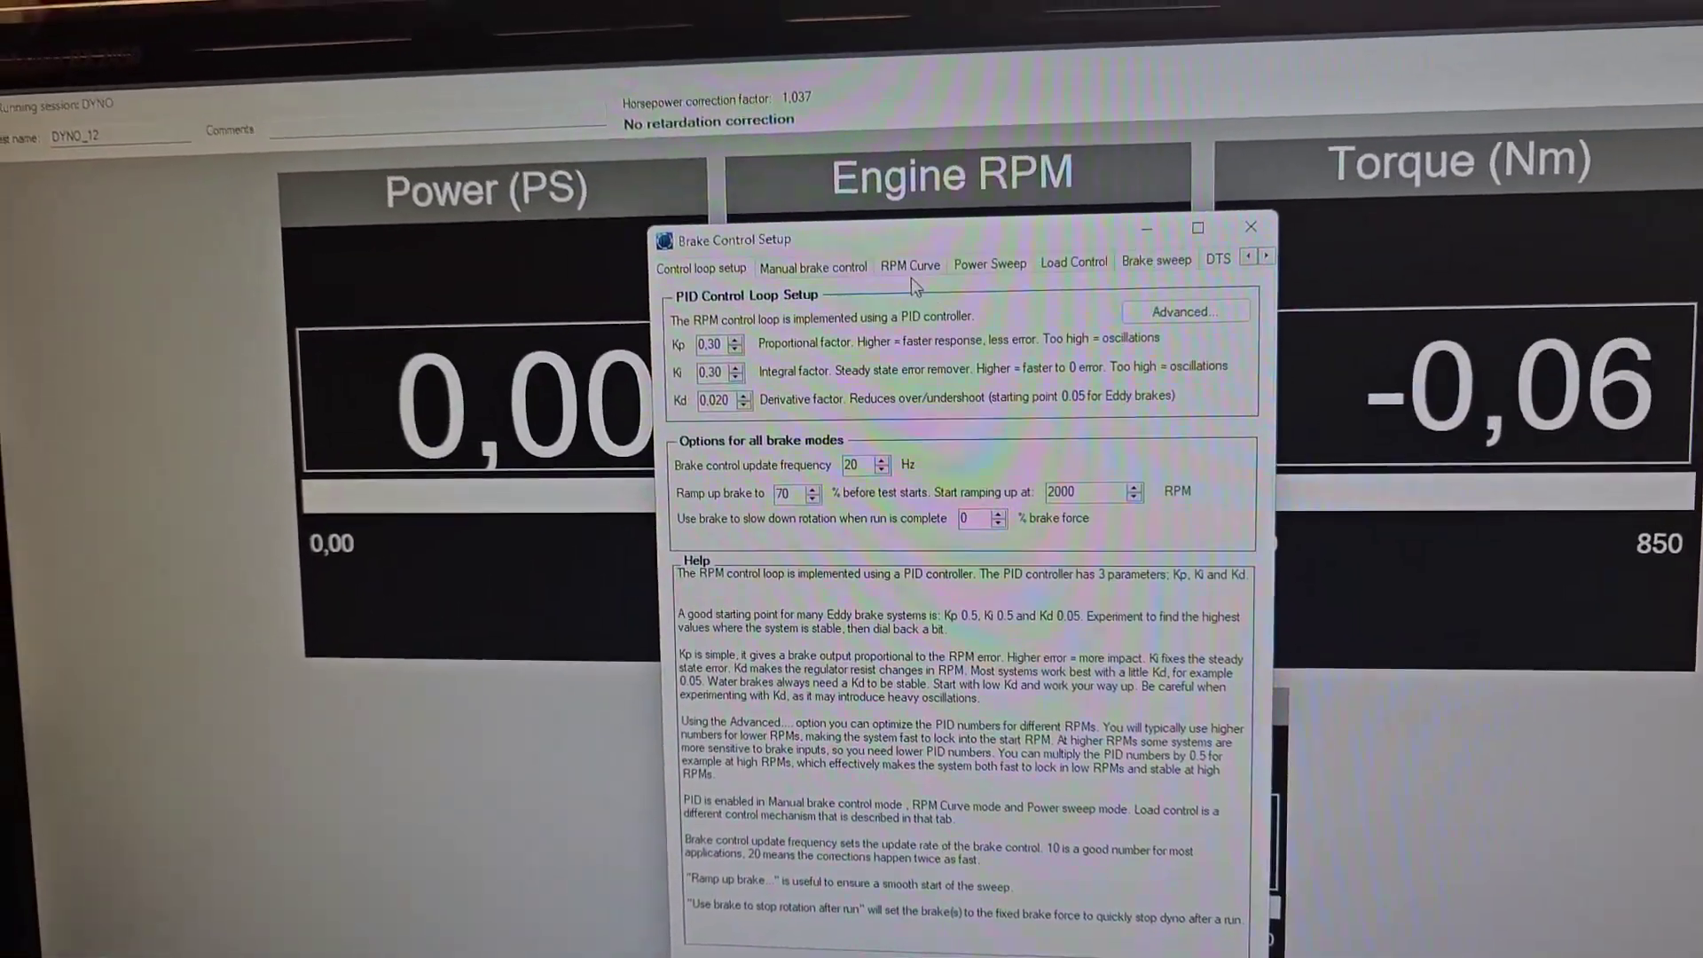
Show the Power Sweep settings: sweep by RPM from 3000 to 6800 at 600 RPM/s.
left_click(989, 264)
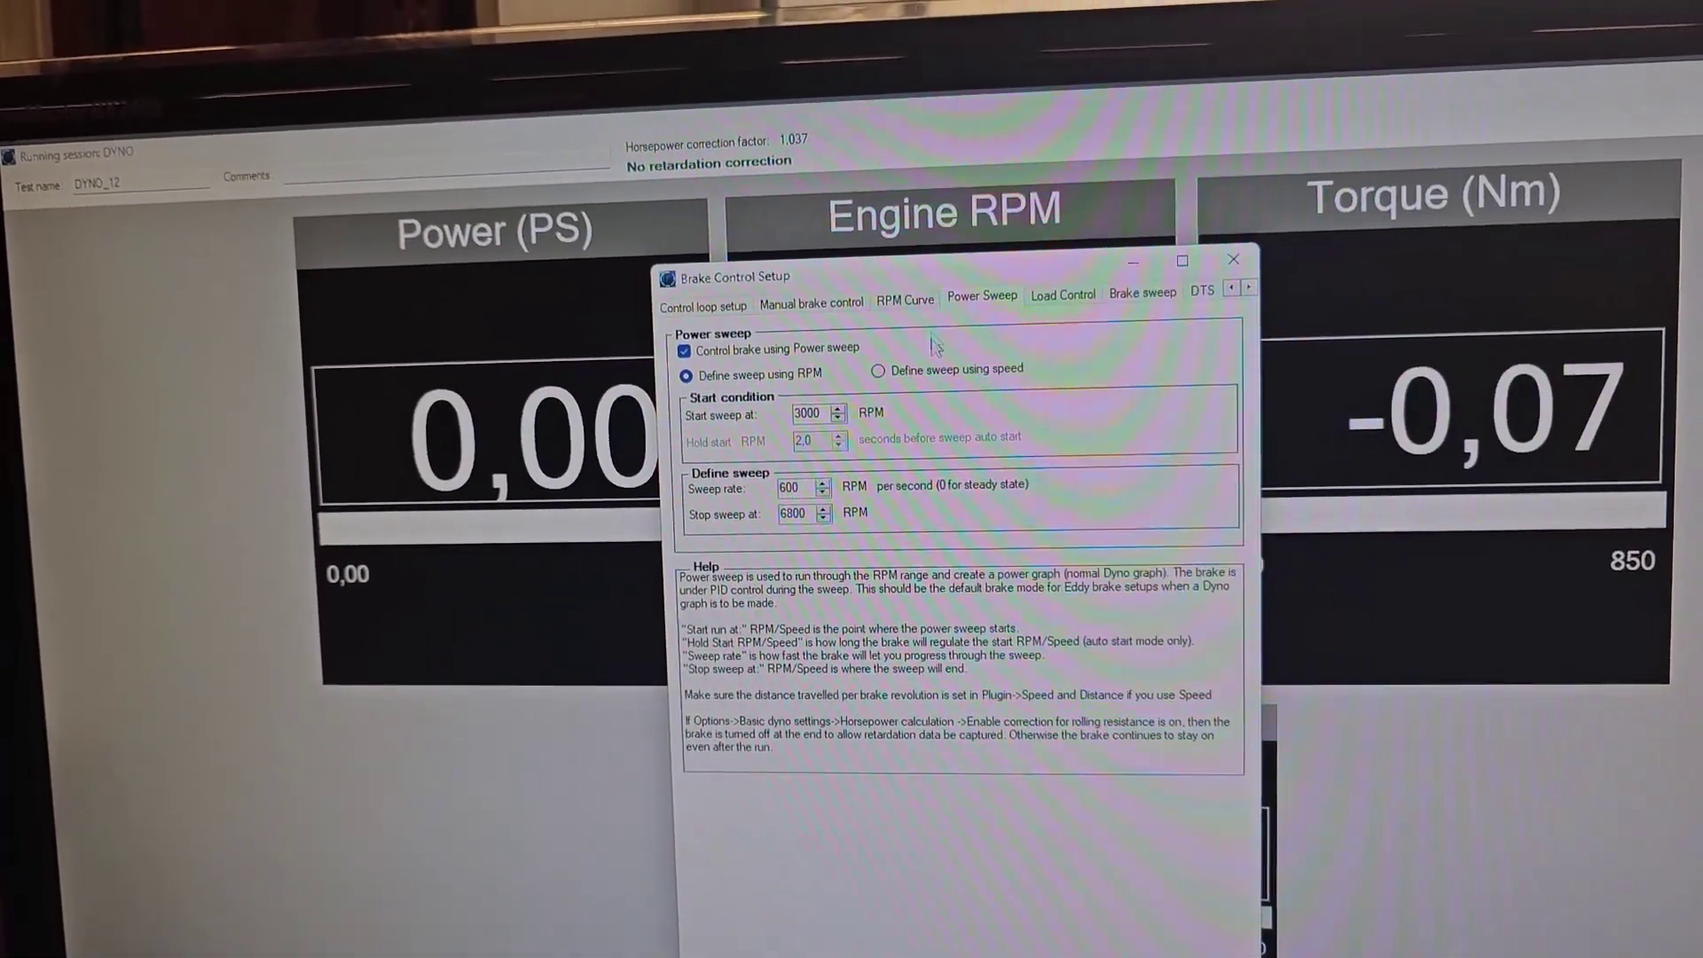